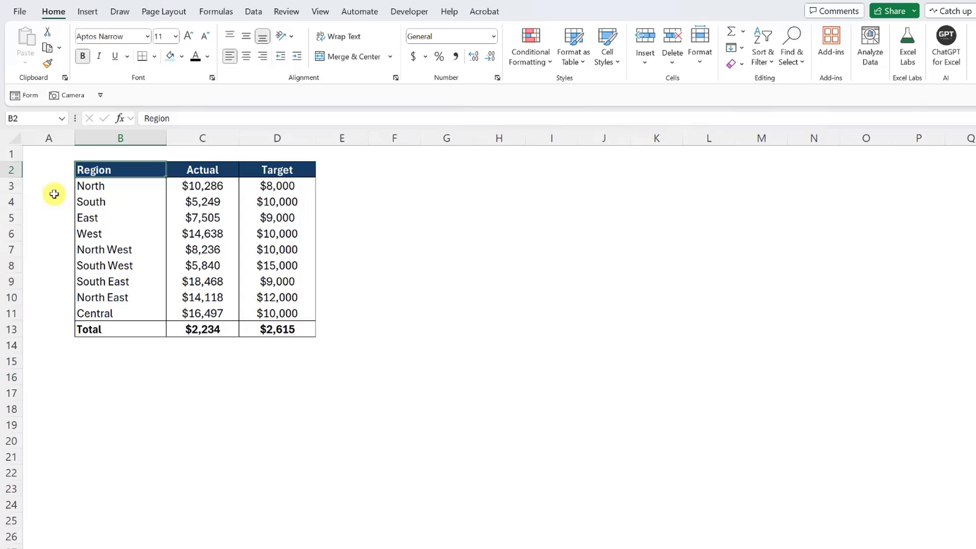
{"action": "mouse_move", "coordinate": [125, 177]}
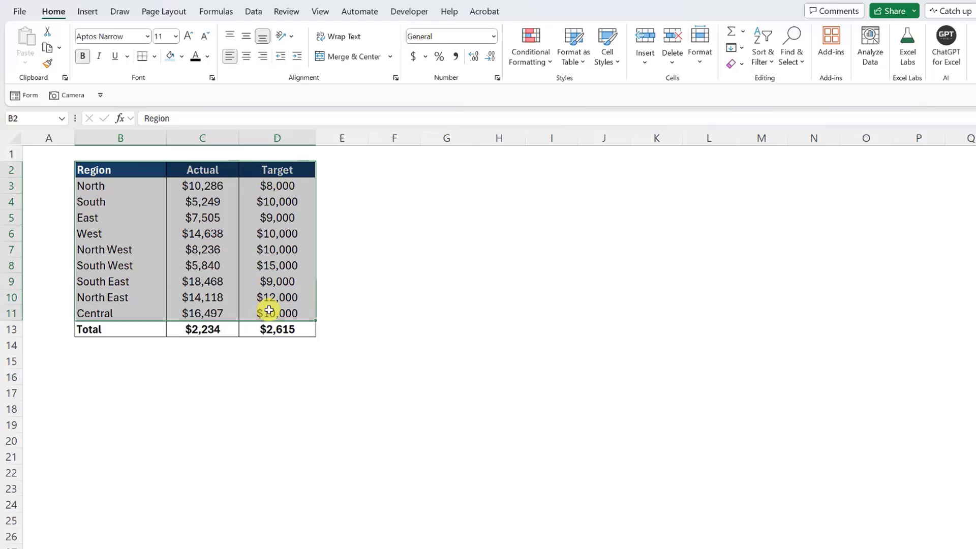
Open the Combo Chart choices on the Insert tab for the region data
{"action": "left_click", "coordinate": [86, 11]}
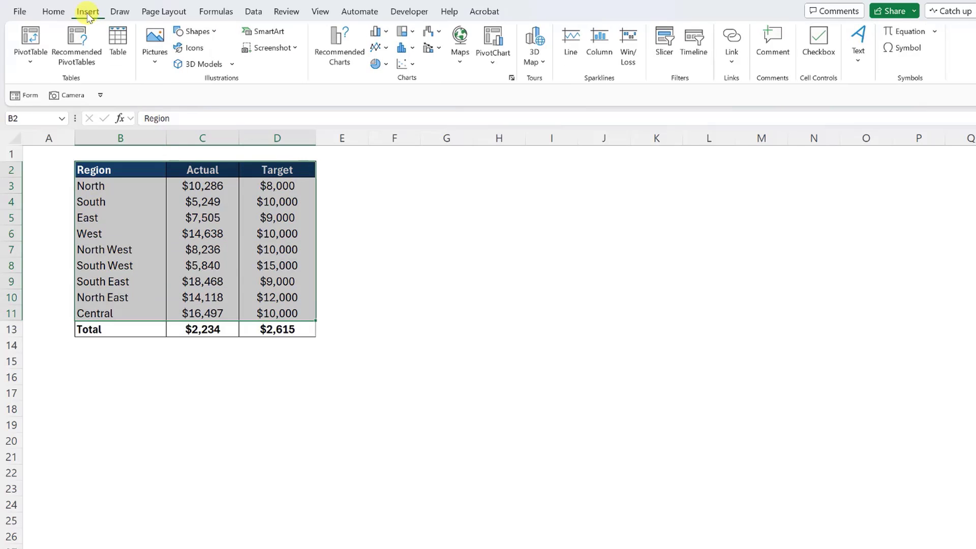
{"action": "mouse_move", "coordinate": [428, 47]}
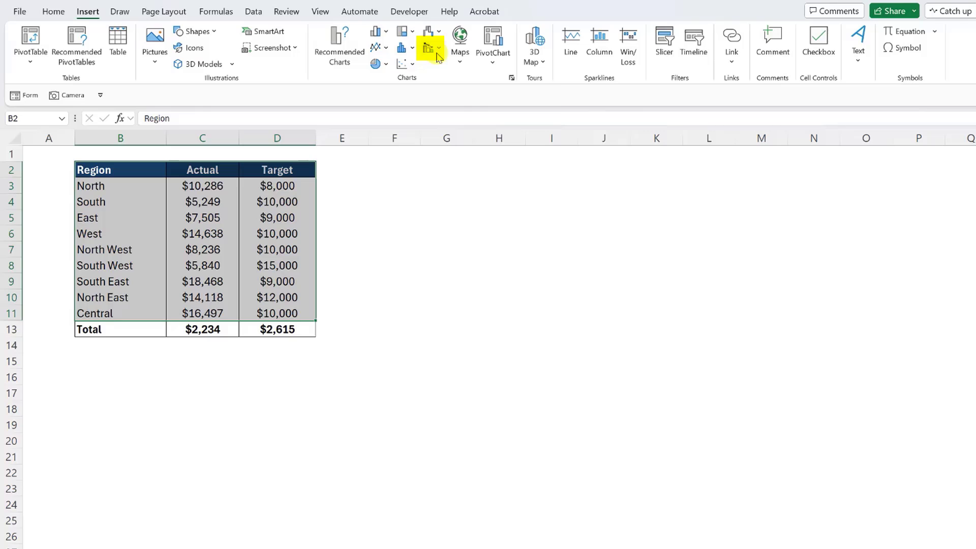
{"action": "left_click", "coordinate": [429, 47]}
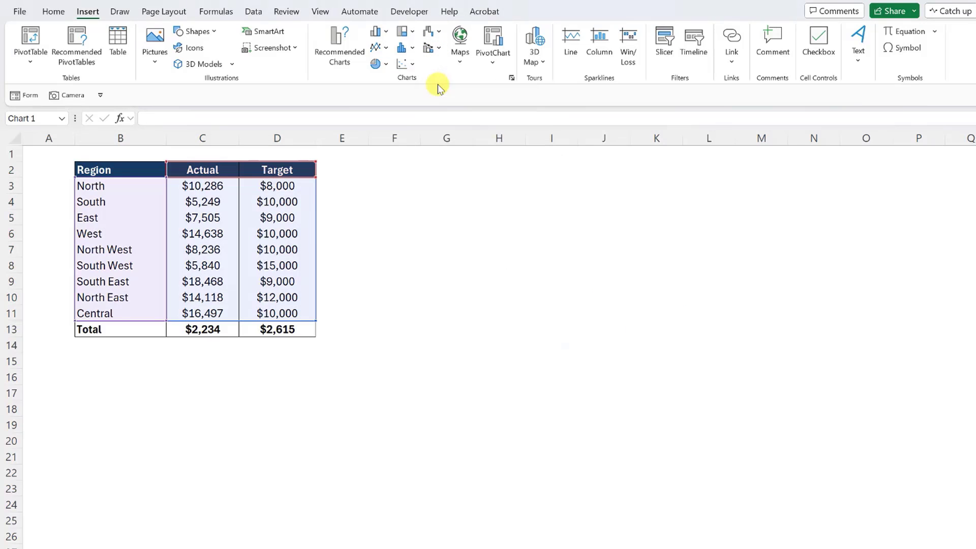
Insert a Clustered Column – Line chart and select its title for deletion
{"action": "left_click", "coordinate": [405, 44]}
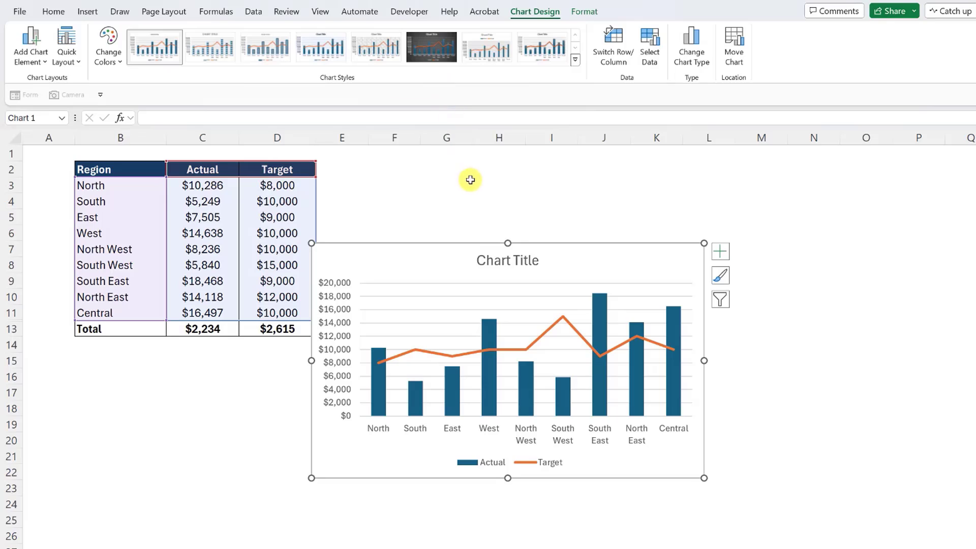
{"action": "left_click", "coordinate": [507, 260]}
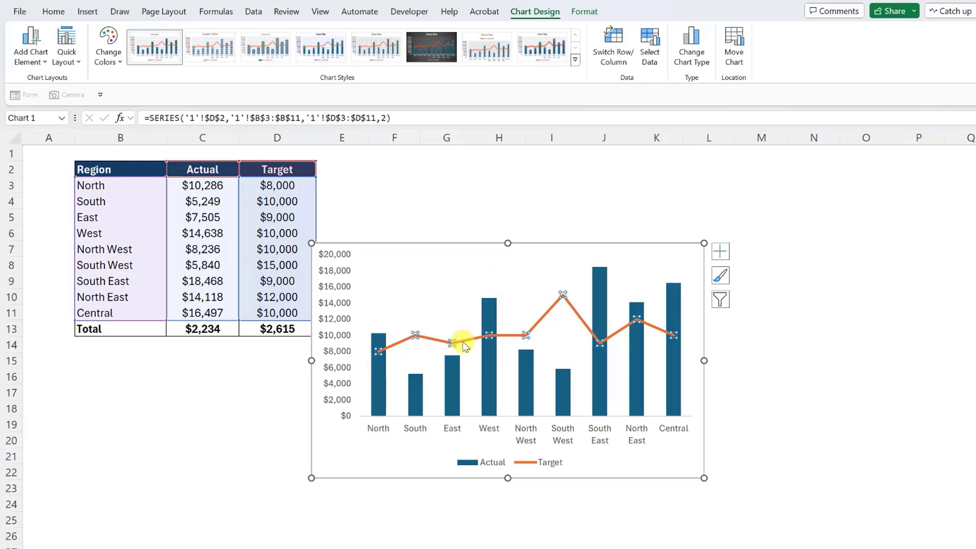
Set the Target series line to No line in Format Data Series
{"action": "right_click", "coordinate": [464, 346]}
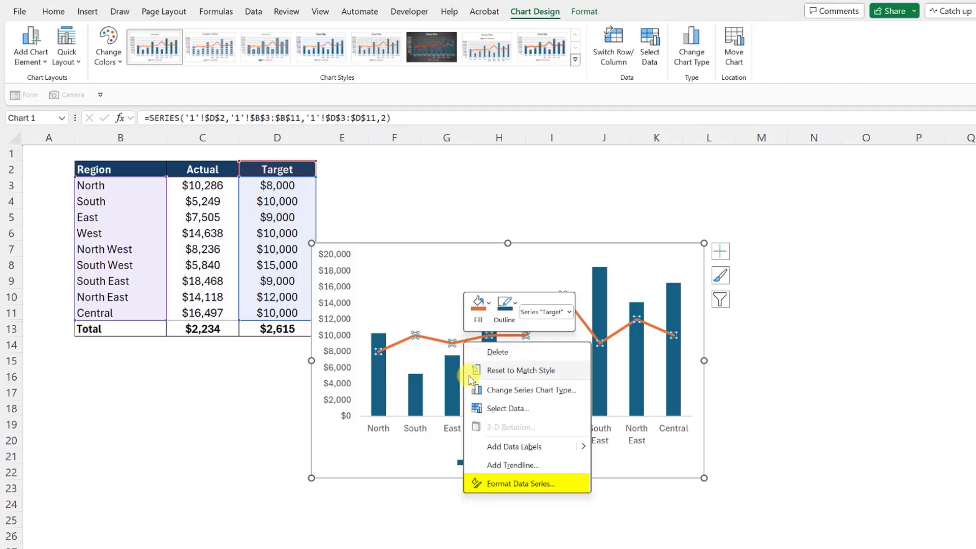
{"action": "left_click", "coordinate": [518, 482]}
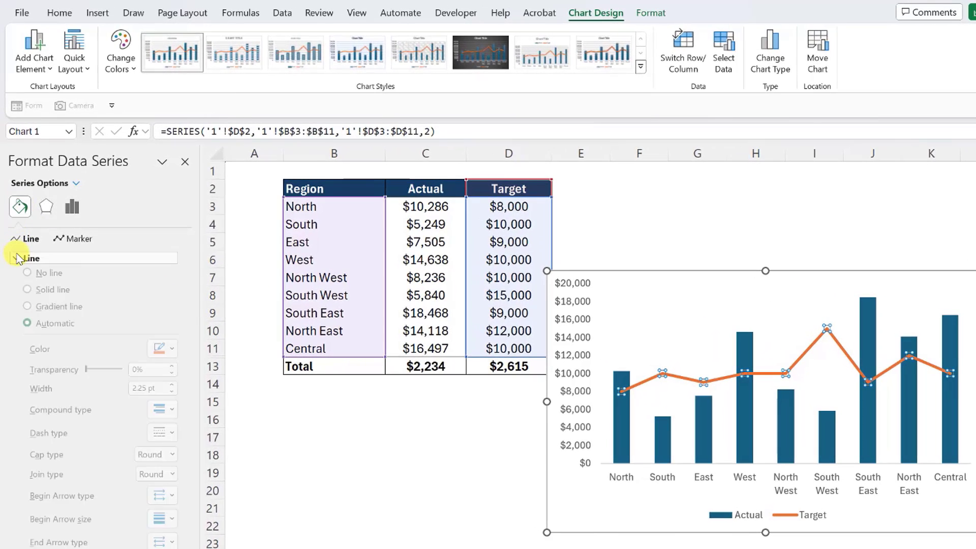
{"action": "left_click", "coordinate": [28, 280]}
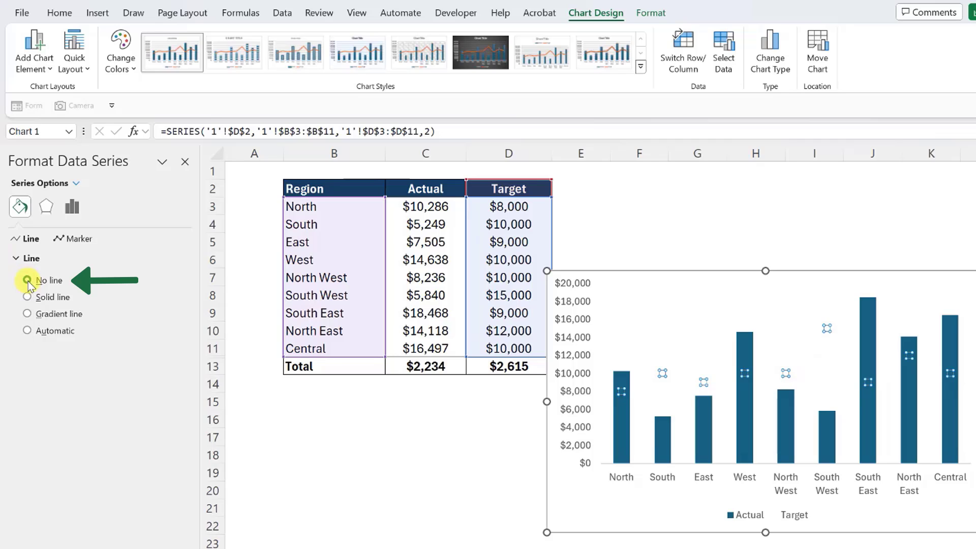
{"action": "left_click", "coordinate": [28, 280]}
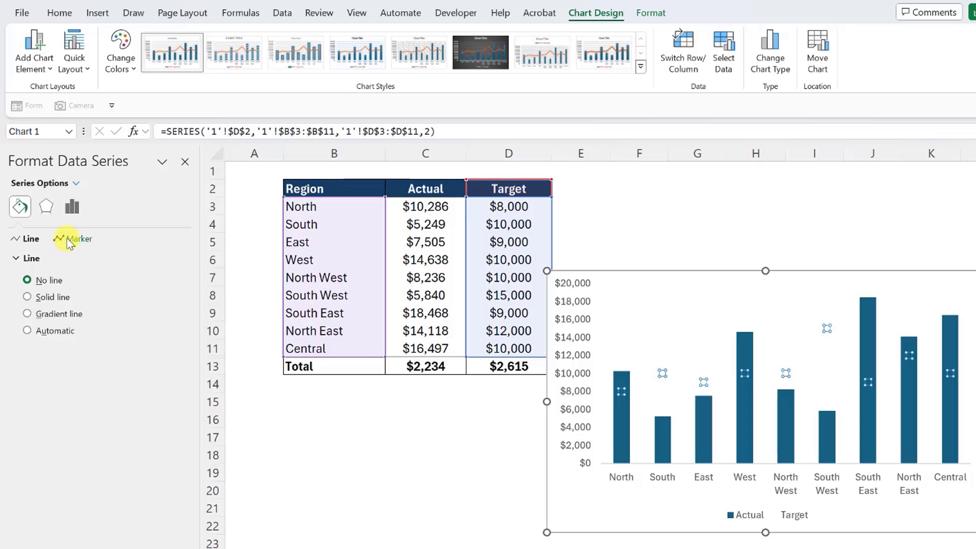
Give the Target points a built-in marker and open the marker type list
{"action": "left_click", "coordinate": [77, 238]}
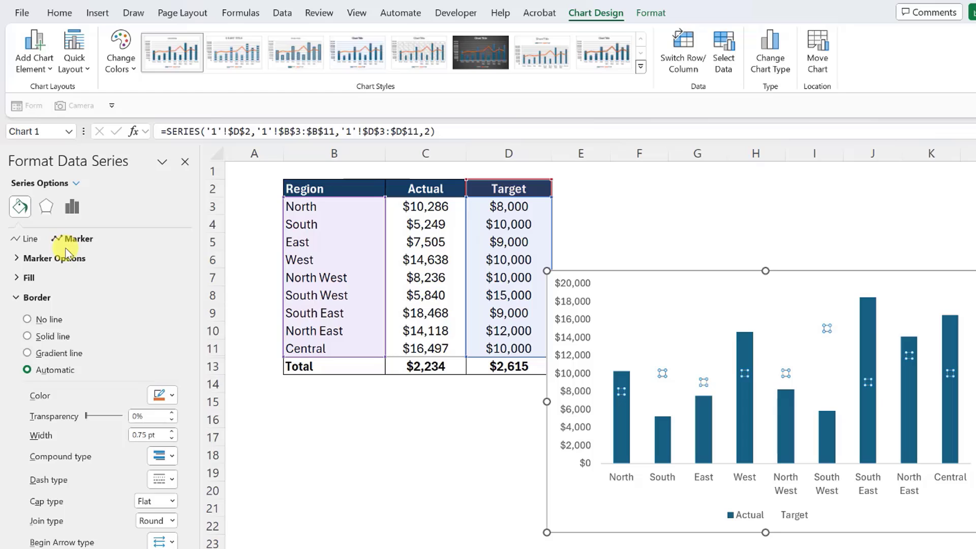
{"action": "left_click", "coordinate": [77, 239]}
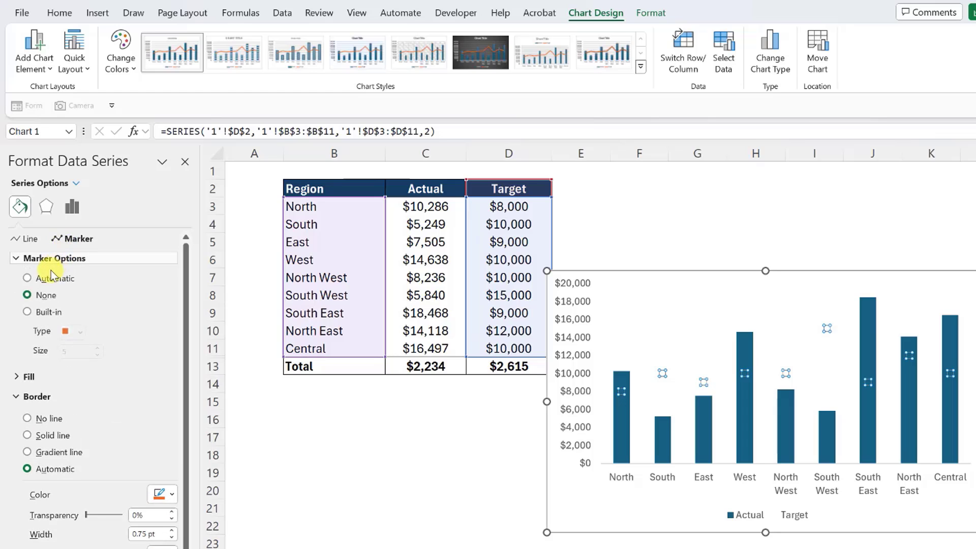
{"action": "left_click", "coordinate": [27, 311]}
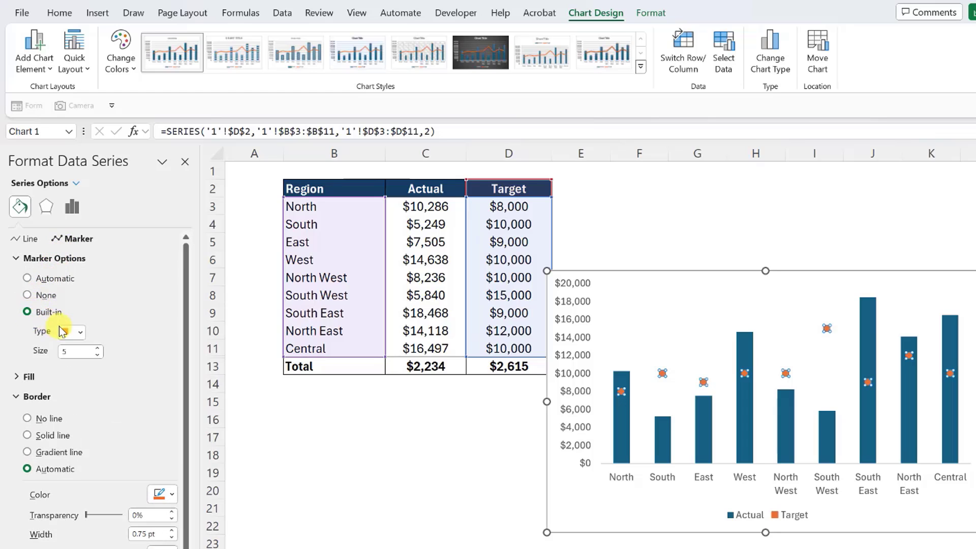
{"action": "left_click", "coordinate": [79, 332]}
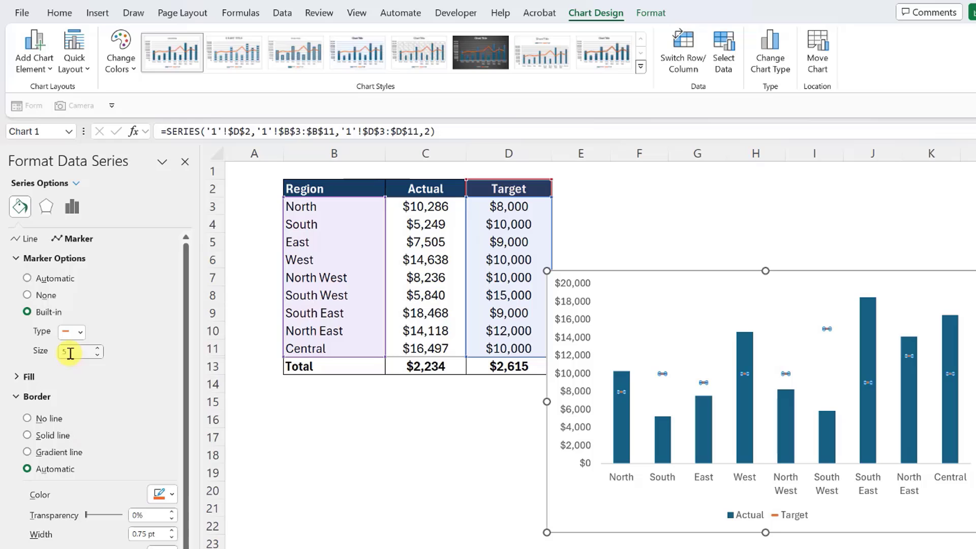
Set the Target marker size to 15, close the pane and deselect the chart
{"action": "type", "text": "15"}
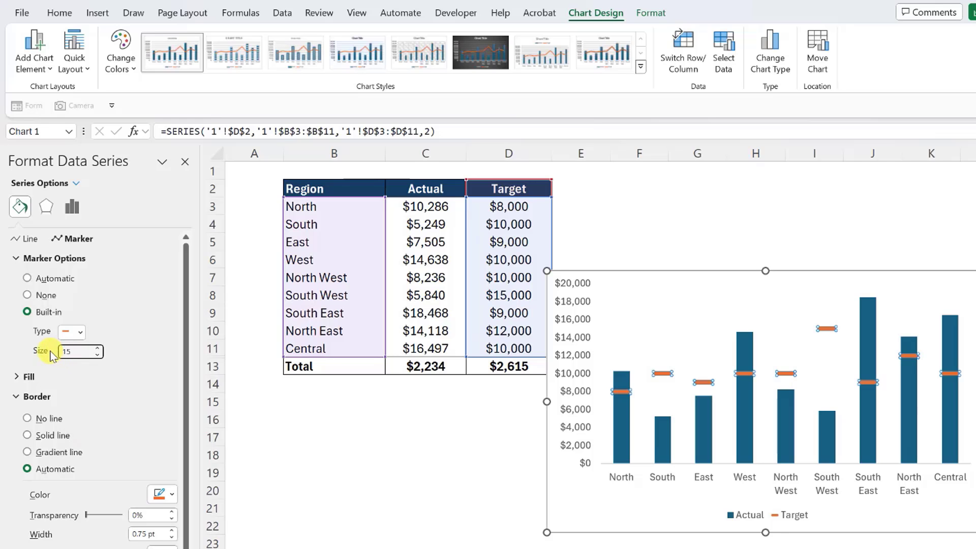
{"action": "mouse_move", "coordinate": [81, 239]}
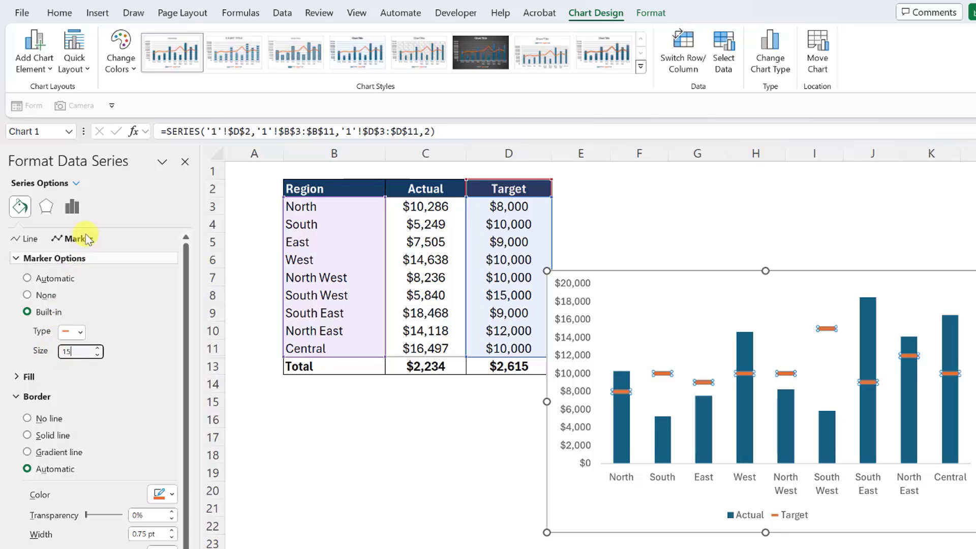
{"action": "left_click", "coordinate": [185, 162]}
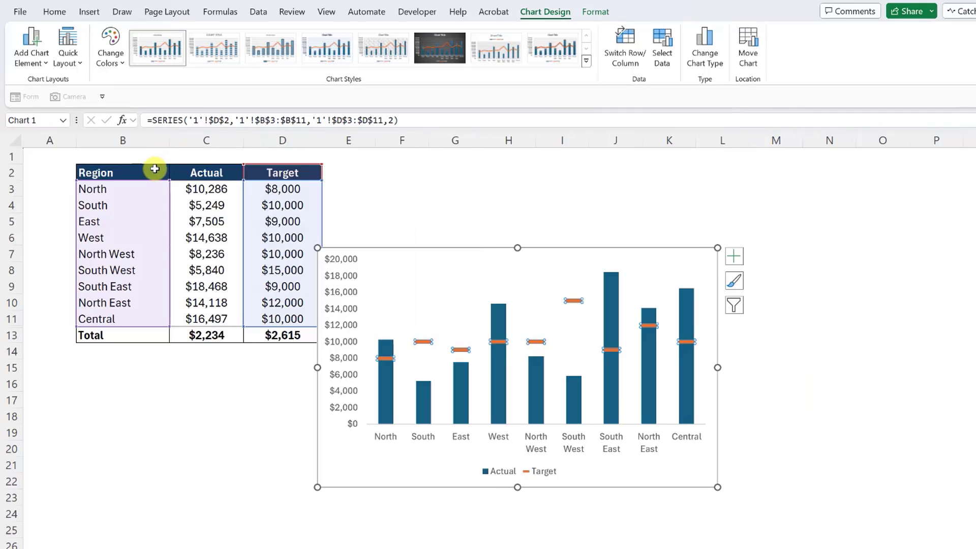
{"action": "left_click", "coordinate": [122, 172]}
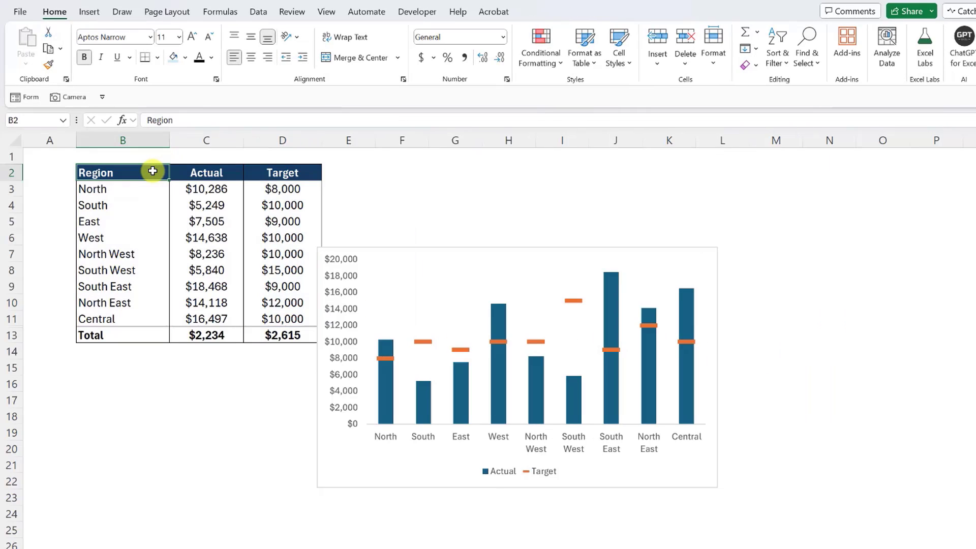